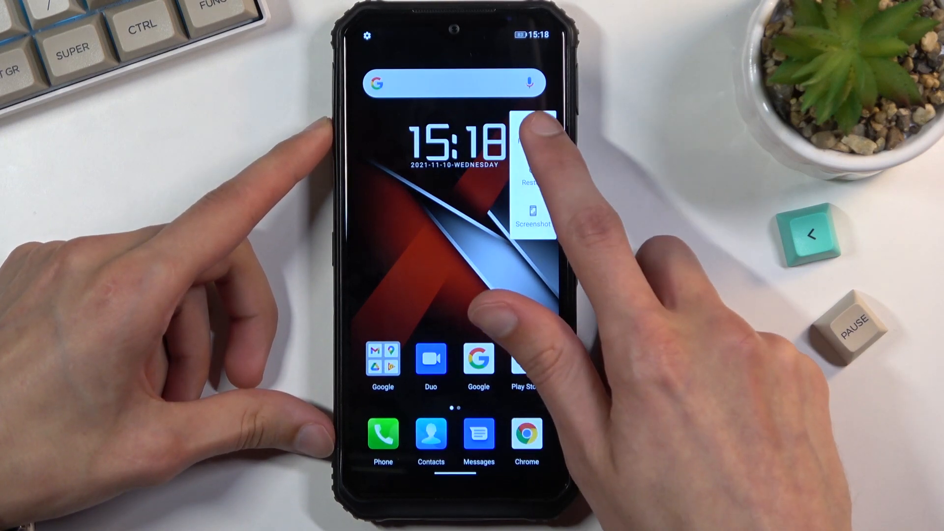
# Confirm Power off in the power menu so the Doogee phone starts shutting down.
pyautogui.click(532, 138)
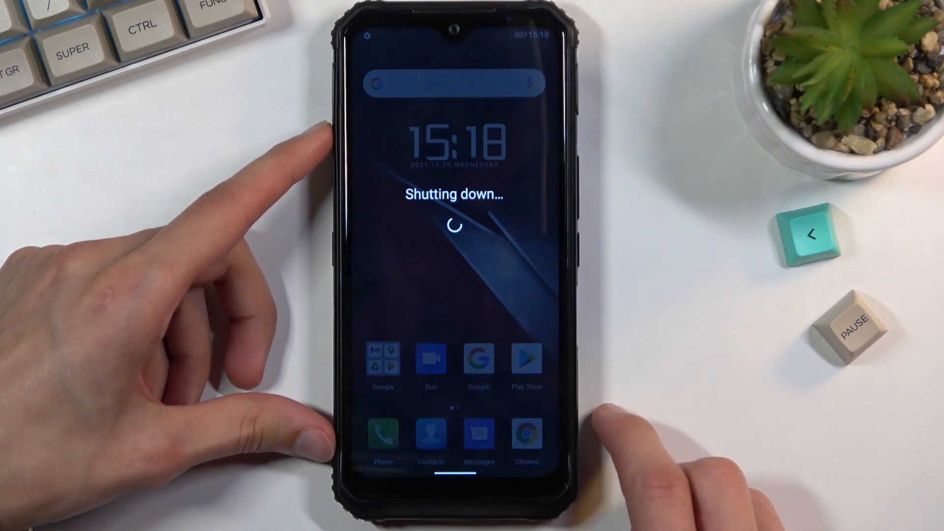